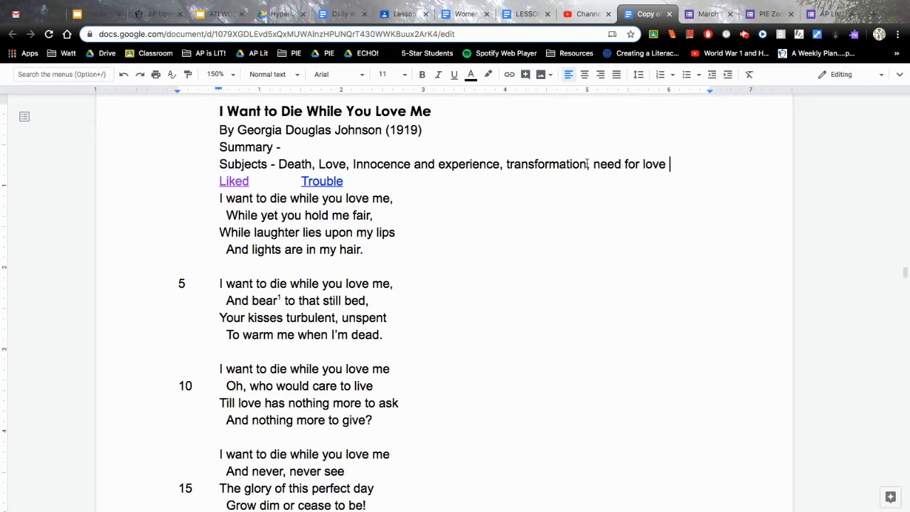
- Write the summary 'The speaker longs to be loved by someone.'
type("The speaker longs to be loved by someone.")
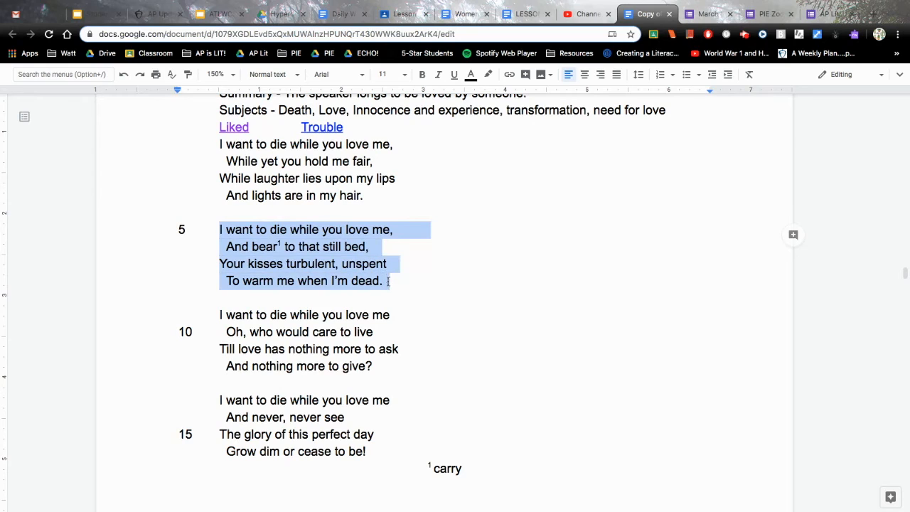
- Link the second stanza as an annotation, then scroll down to the Frank Horne poem
left_click(471, 74)
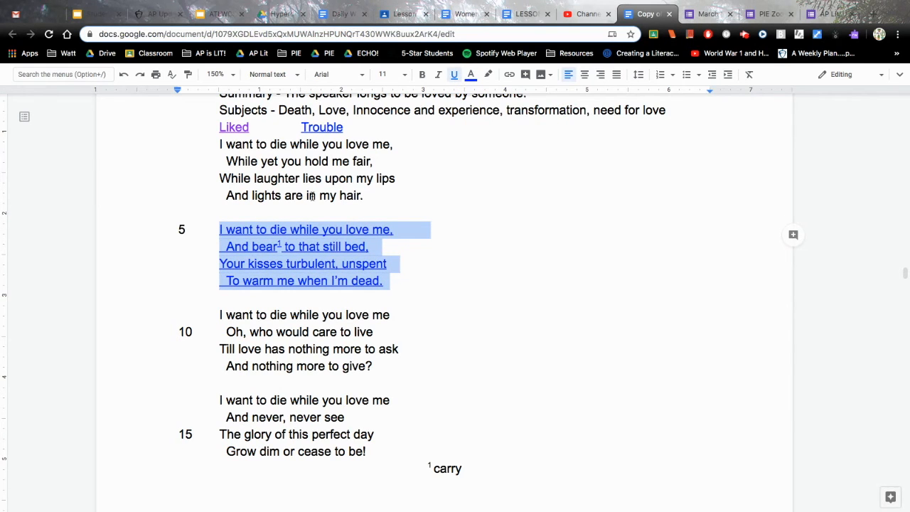
mouse_move(316, 269)
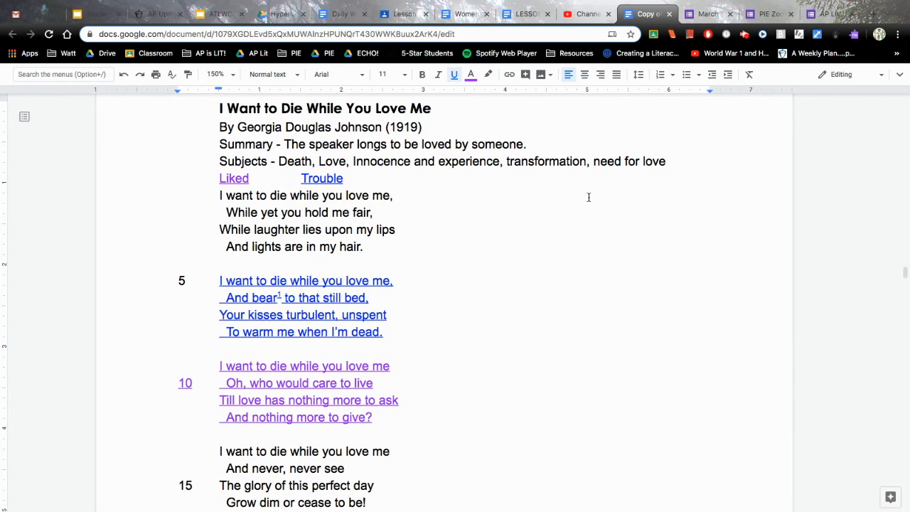
scroll("down", 3)
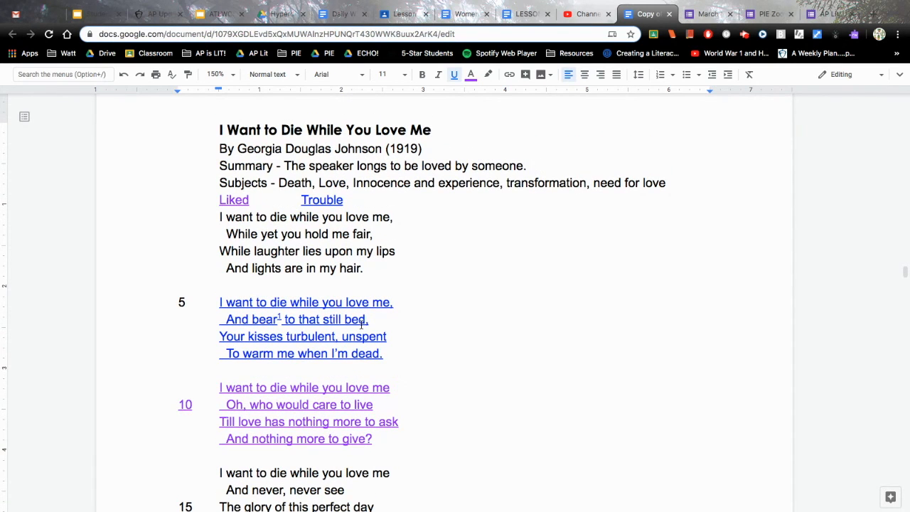
scroll("down", 3)
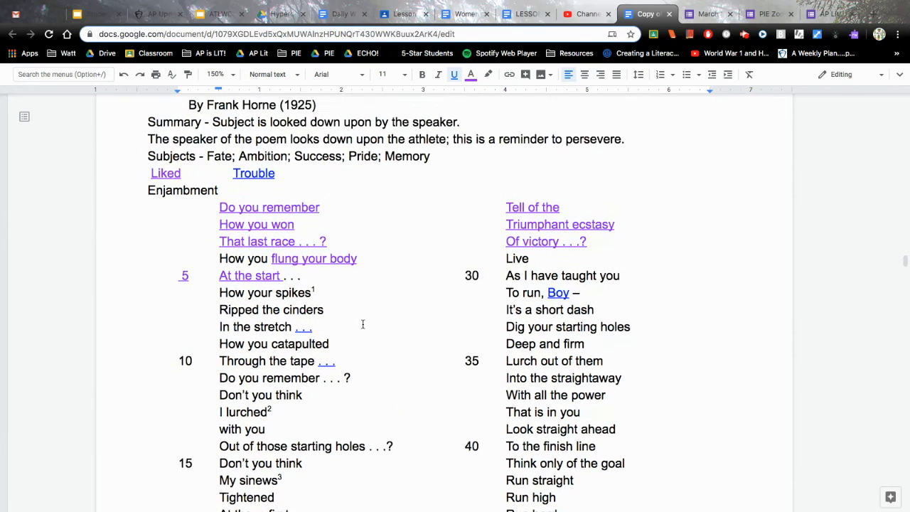